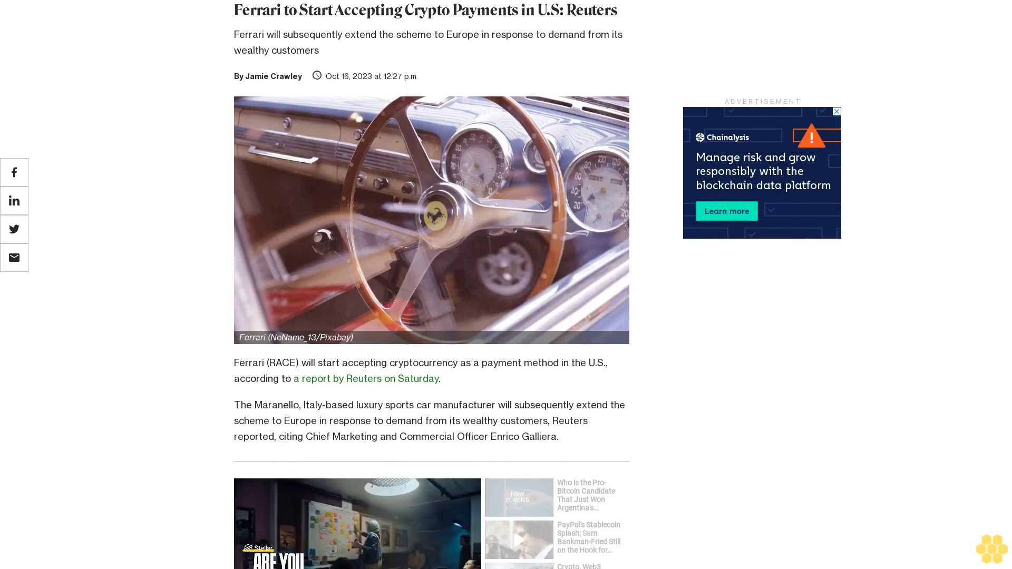
{"action": "scroll", "scroll_direction": "down", "scroll_amount": 3}
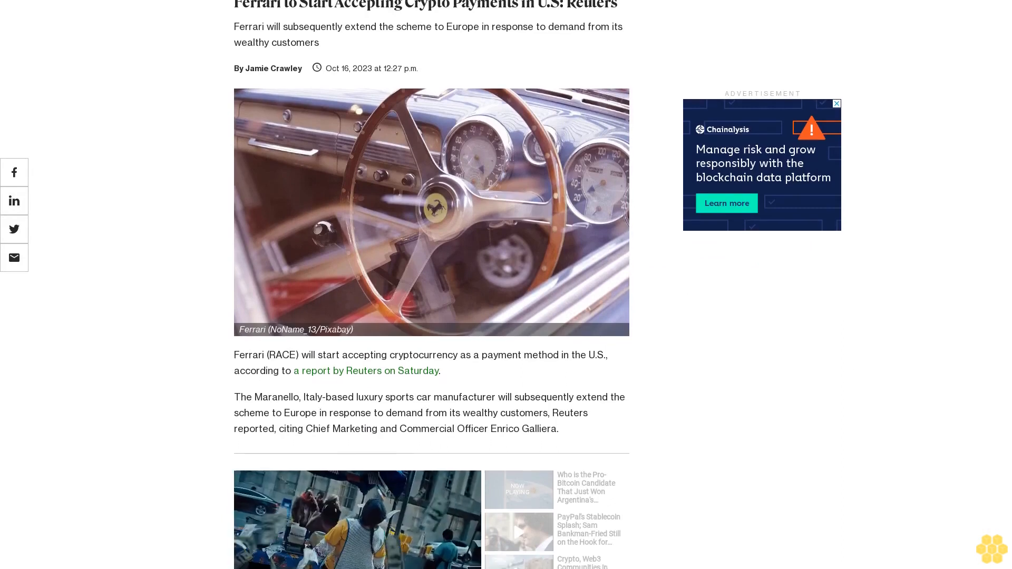
{"action": "scroll", "scroll_direction": "down", "scroll_amount": 3}
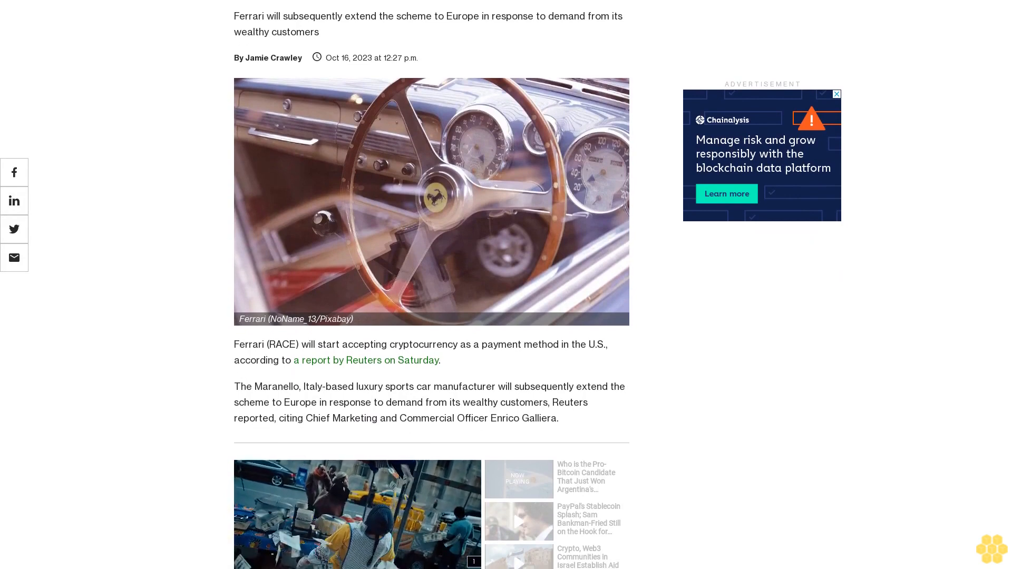
{"action": "scroll", "scroll_direction": "down", "scroll_amount": 3}
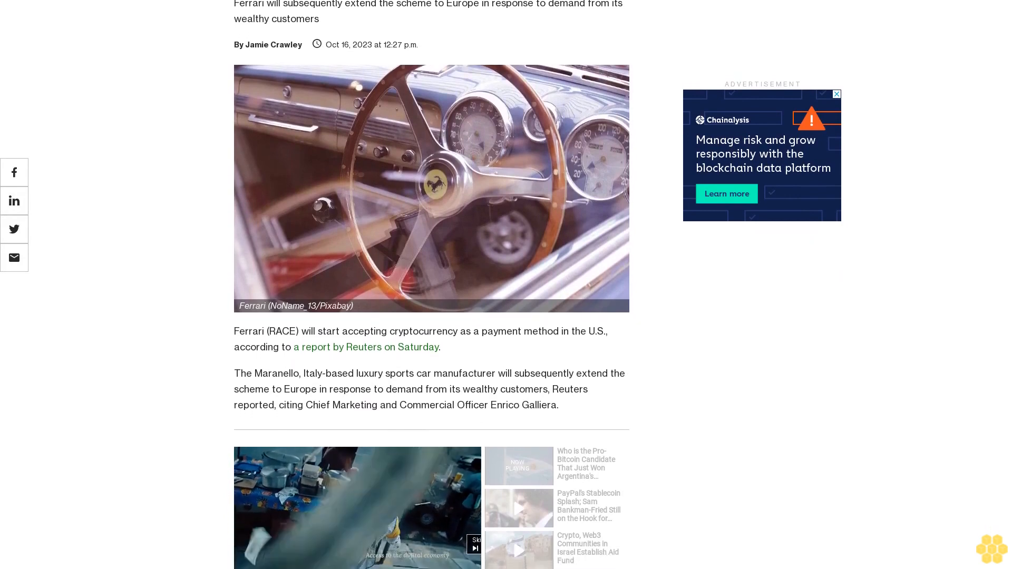
{"action": "scroll", "scroll_direction": "down", "scroll_amount": 3}
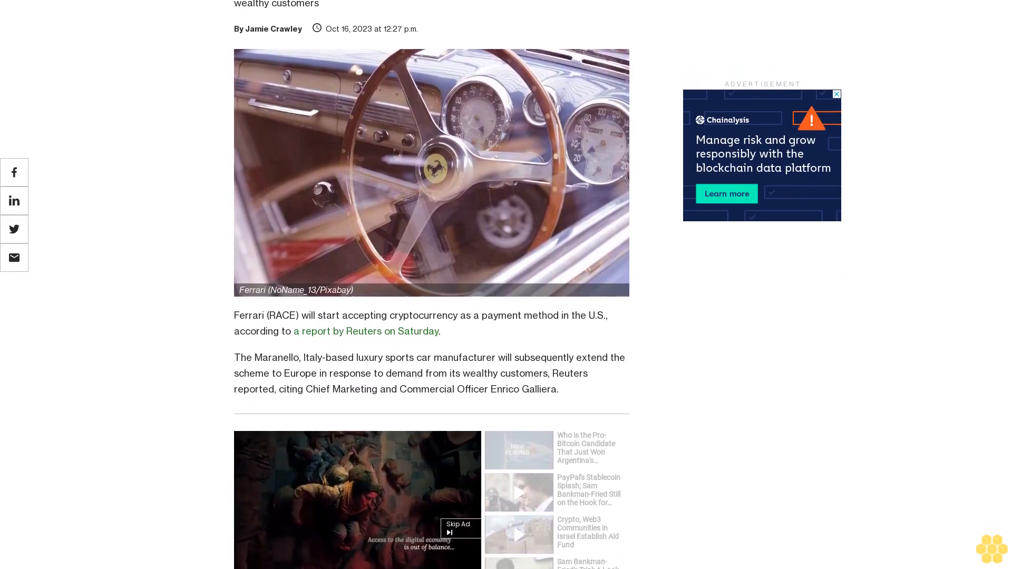
{"action": "scroll", "scroll_direction": "down", "scroll_amount": 3}
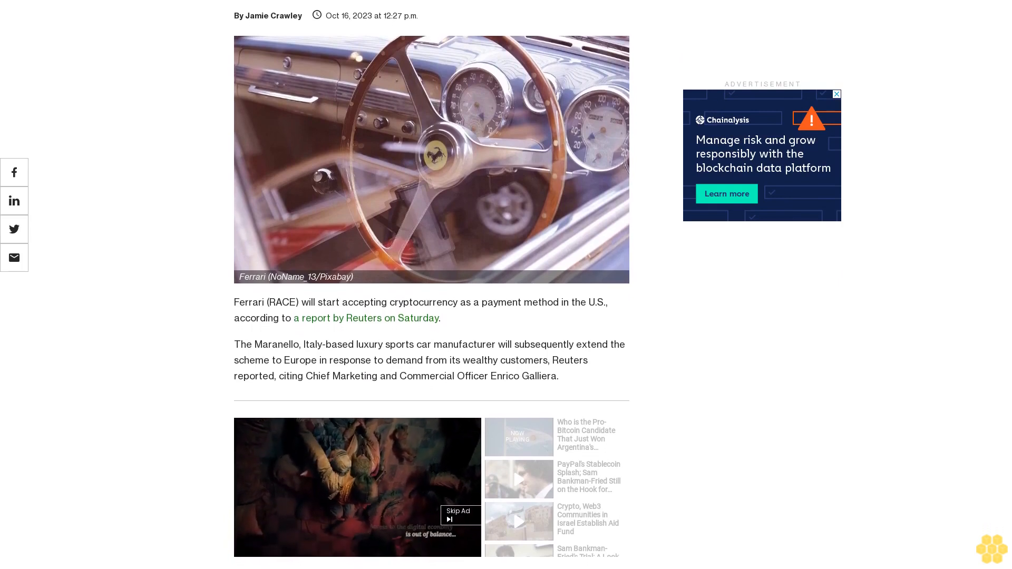
{"action": "scroll", "scroll_direction": "down", "scroll_amount": 3}
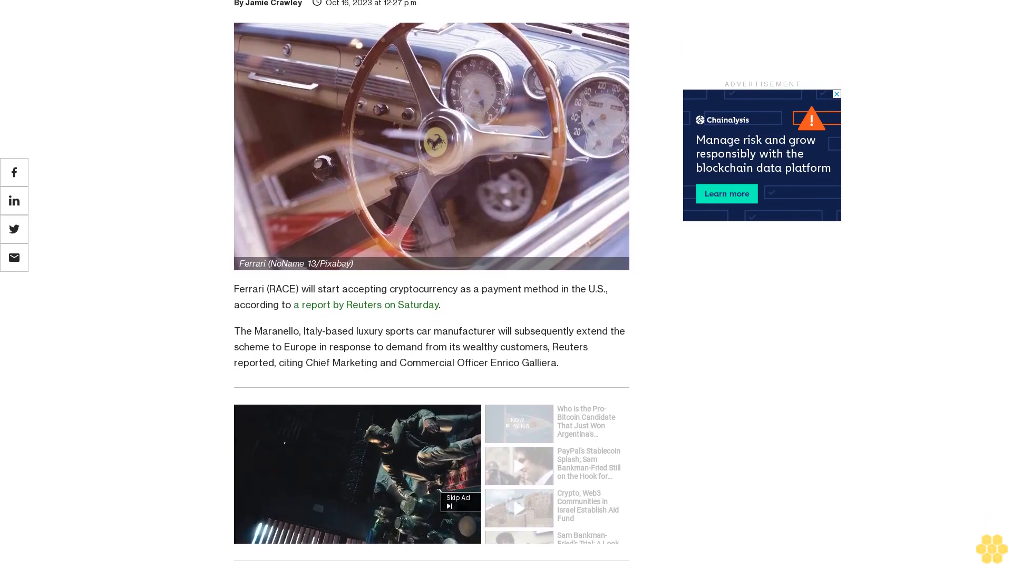
{"action": "scroll", "scroll_direction": "down", "scroll_amount": 3}
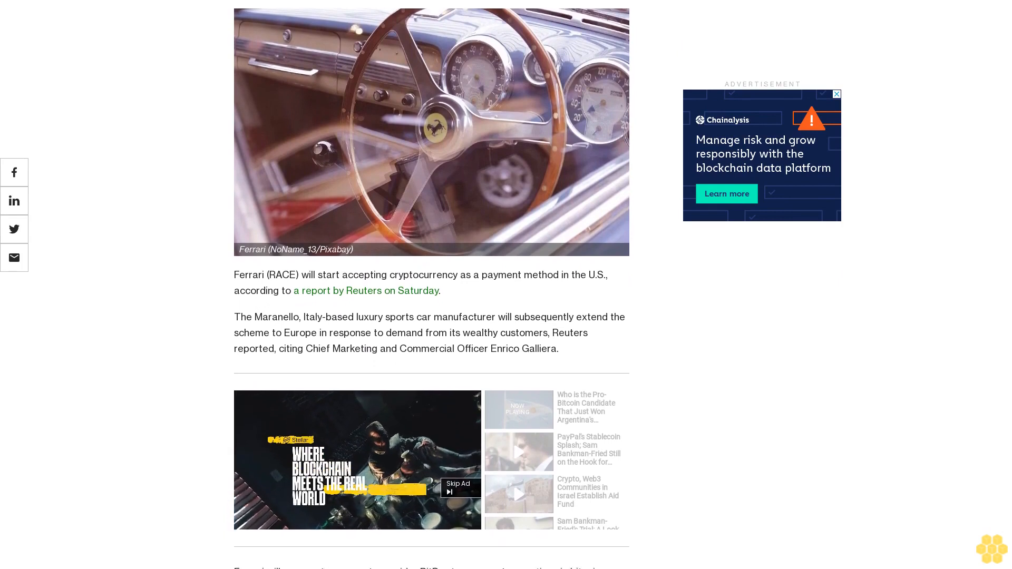
{"action": "scroll", "scroll_direction": "down", "scroll_amount": 3}
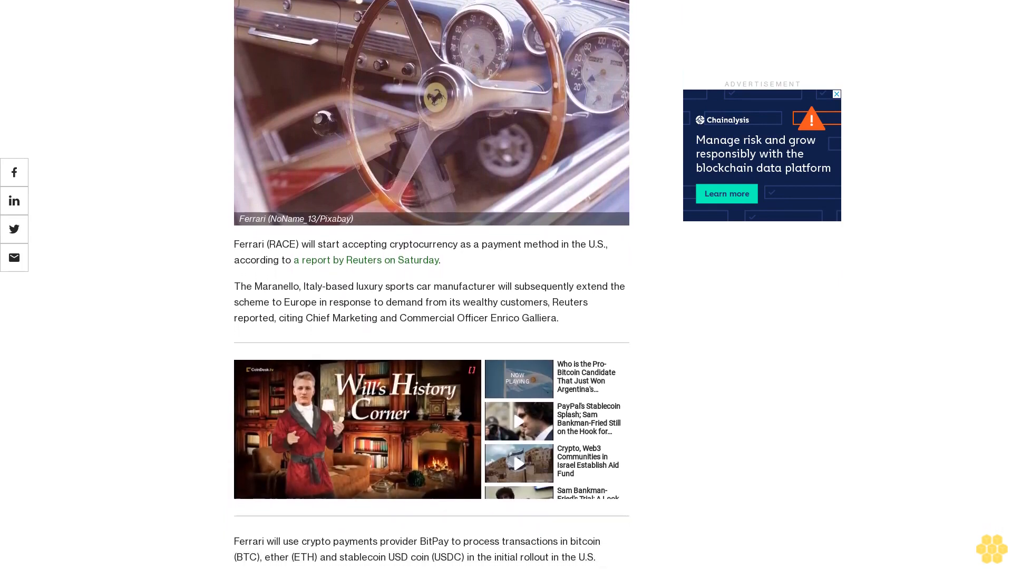
{"action": "scroll", "scroll_direction": "down", "scroll_amount": 3}
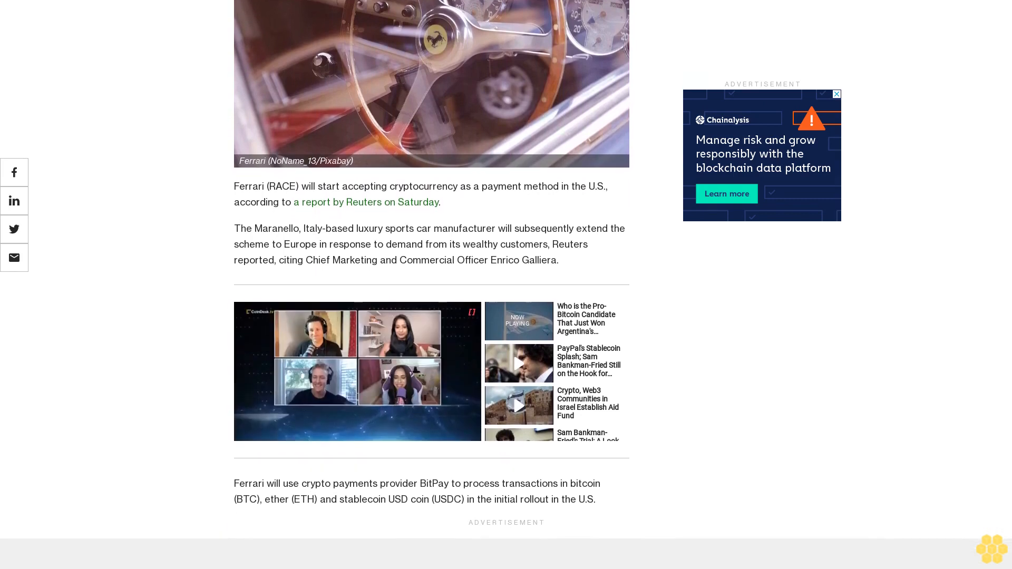
{"action": "scroll", "scroll_direction": "down", "scroll_amount": 3}
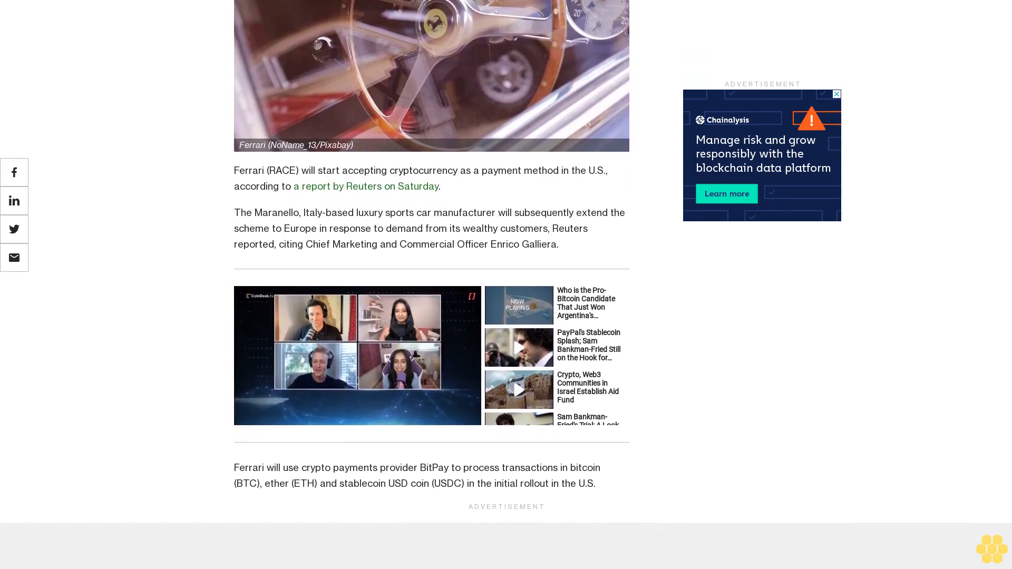
{"action": "scroll", "scroll_direction": "down", "scroll_amount": 3}
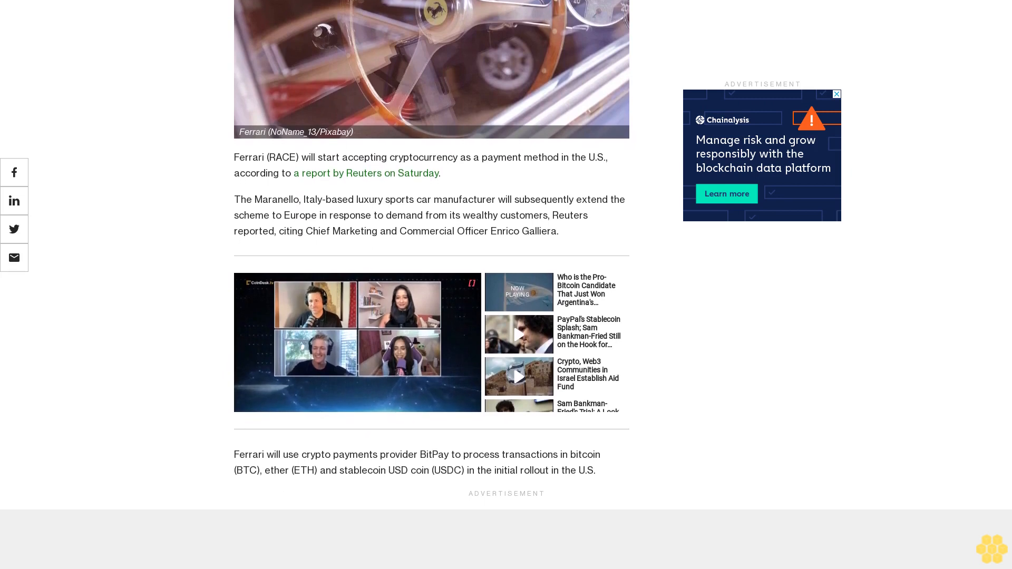
{"action": "scroll", "scroll_direction": "down", "scroll_amount": 3}
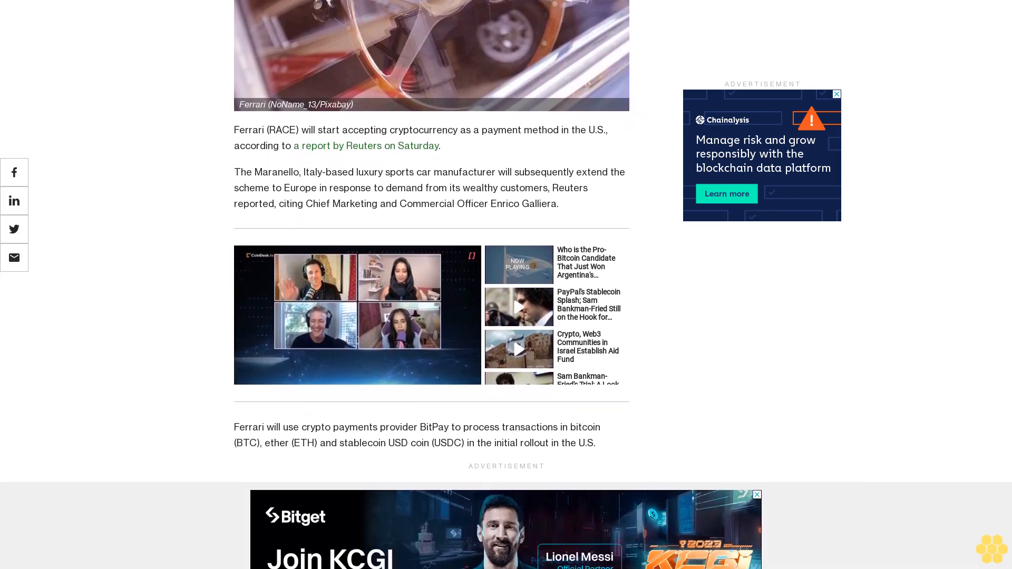
{"action": "scroll", "scroll_direction": "down", "scroll_amount": 3}
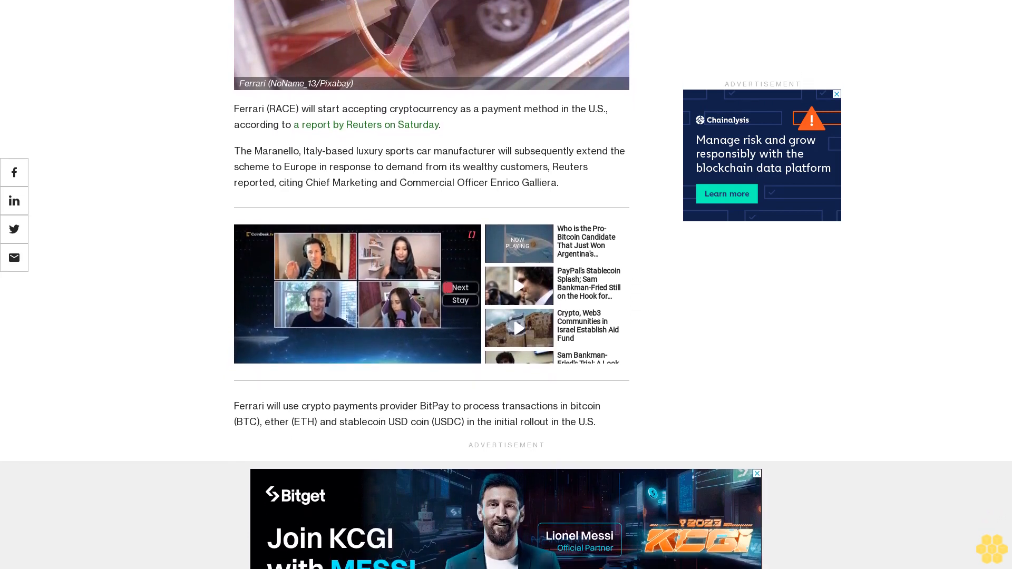
{"action": "scroll", "scroll_direction": "down", "scroll_amount": 3}
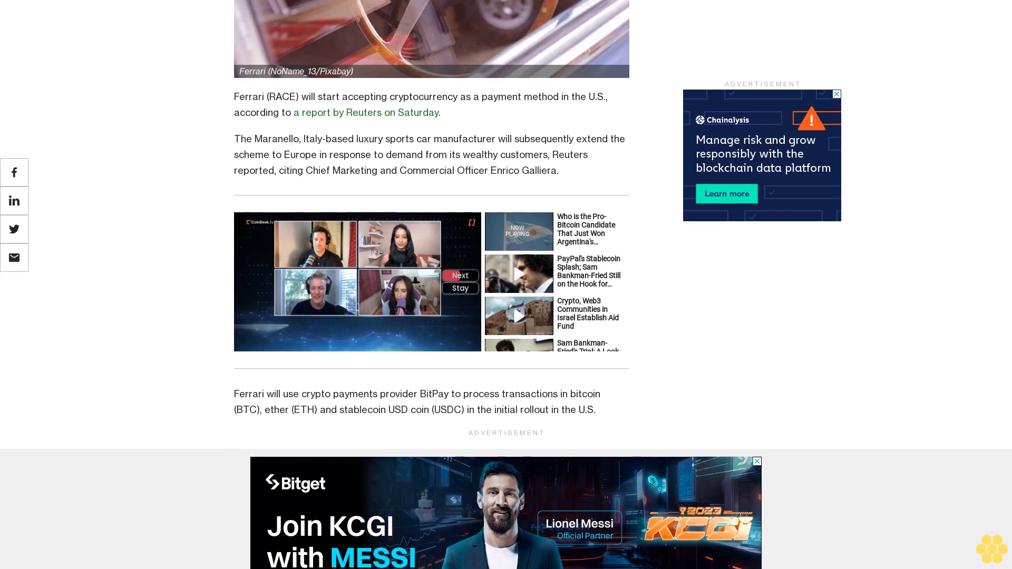
{"action": "scroll", "scroll_direction": "down", "scroll_amount": 3}
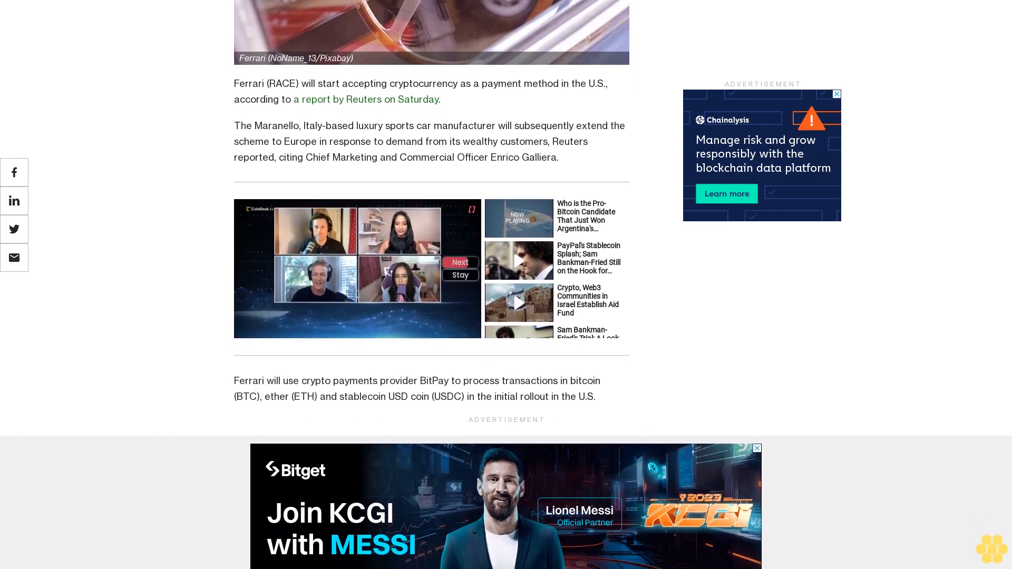
{"action": "scroll", "scroll_direction": "down", "scroll_amount": 3}
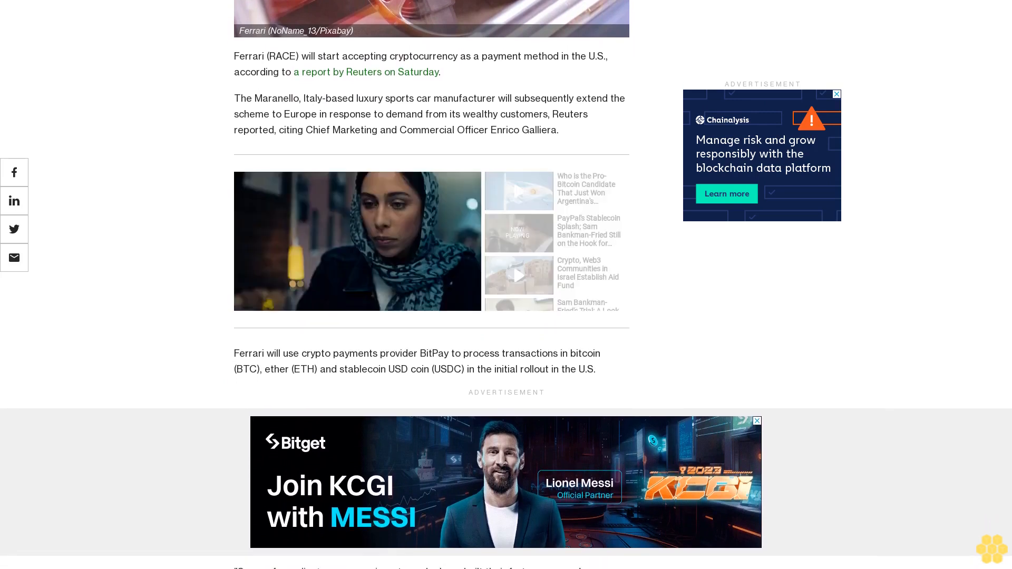
{"action": "scroll", "scroll_direction": "down", "scroll_amount": 3}
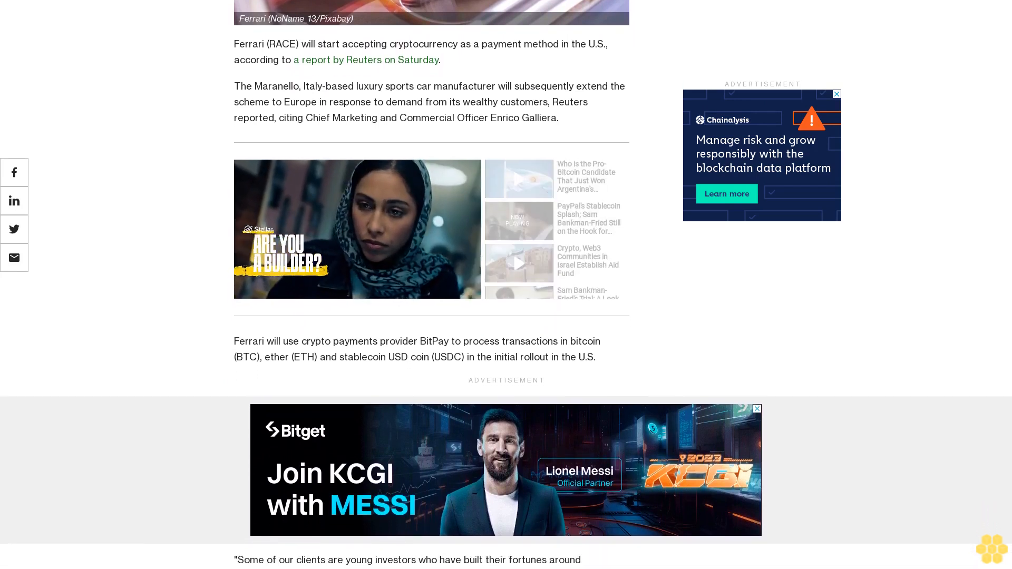
{"action": "scroll", "scroll_direction": "down", "scroll_amount": 3}
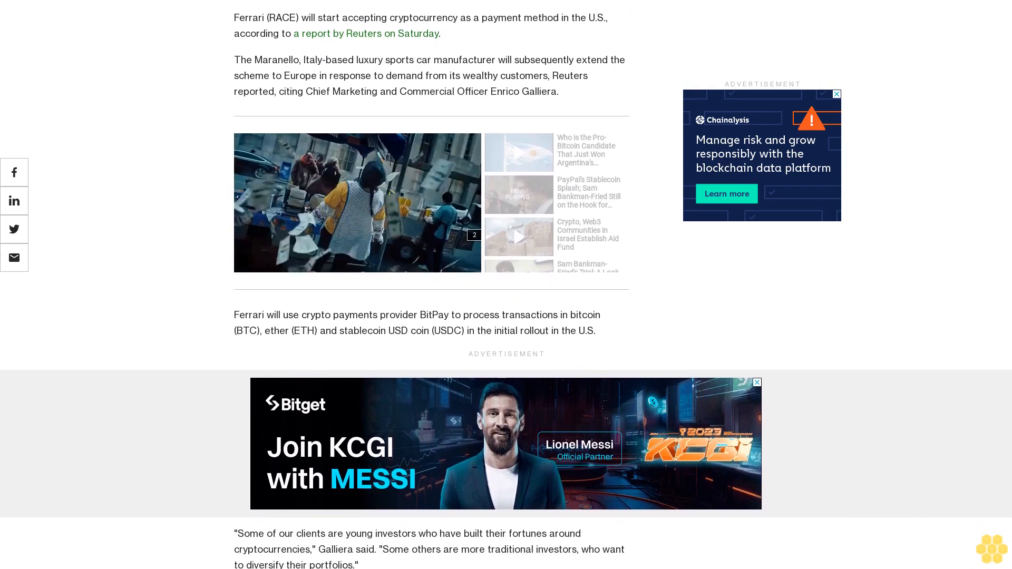
{"action": "scroll", "scroll_direction": "down", "scroll_amount": 3}
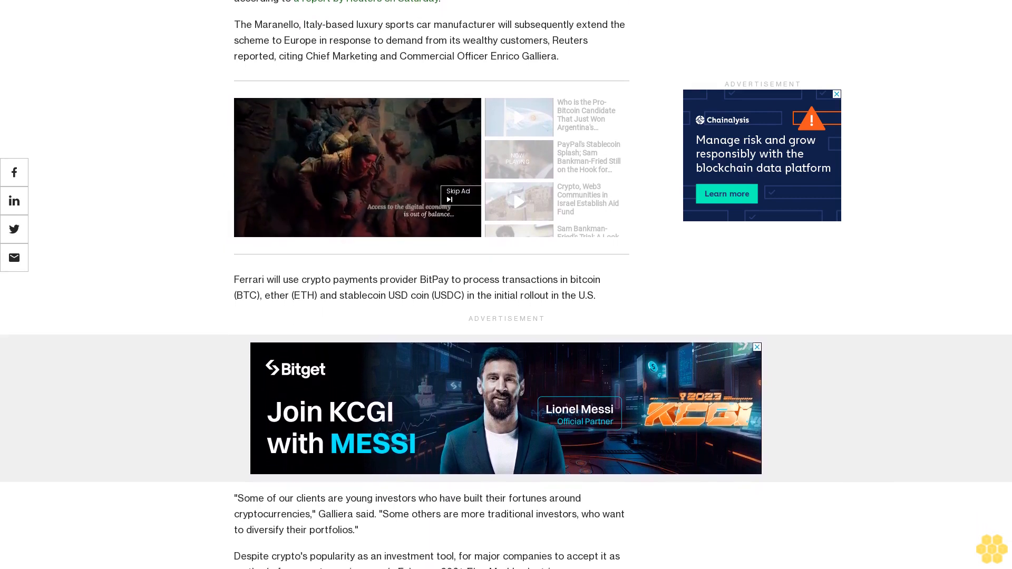
{"action": "scroll", "scroll_direction": "down", "scroll_amount": 3}
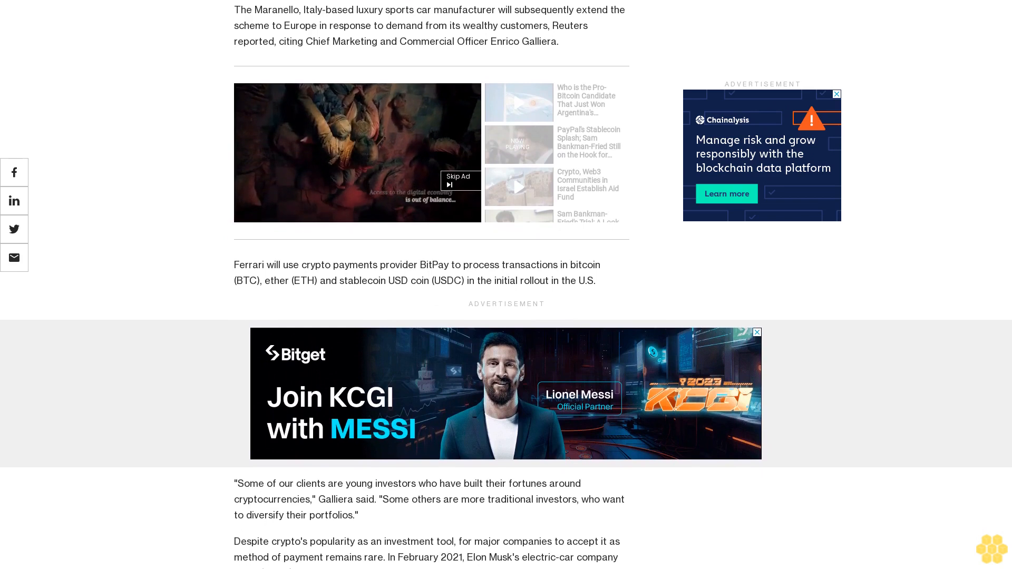